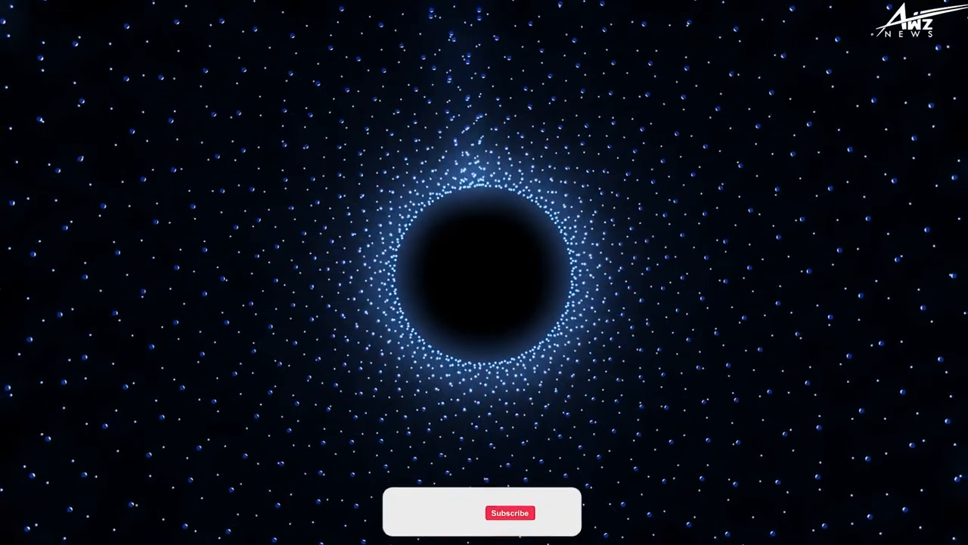
left_click(510, 512)
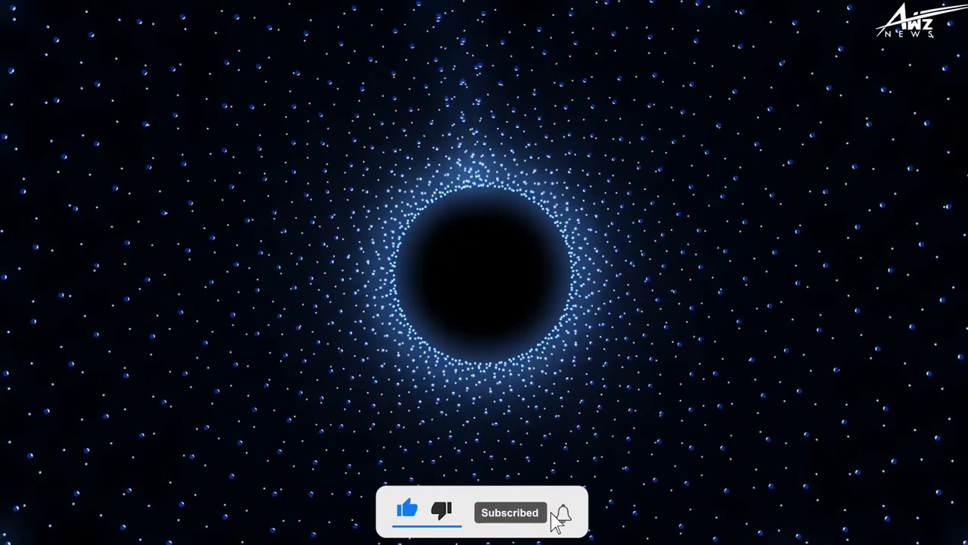